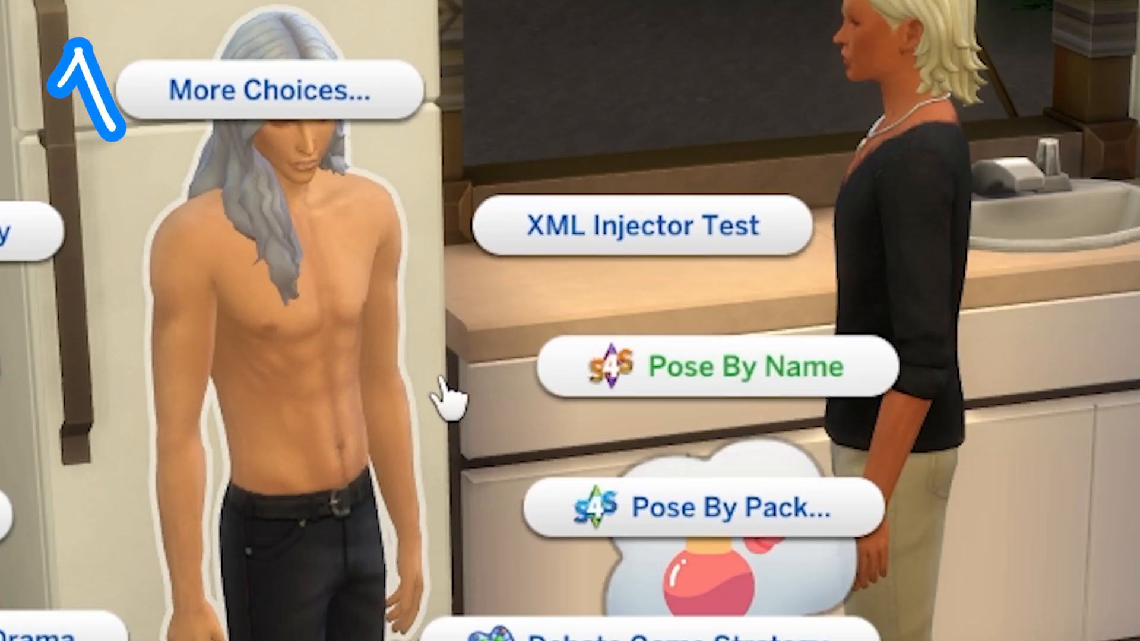
# Step: Check the XML Injector Test option in the sim's pie menu
pyautogui.click(642, 224)
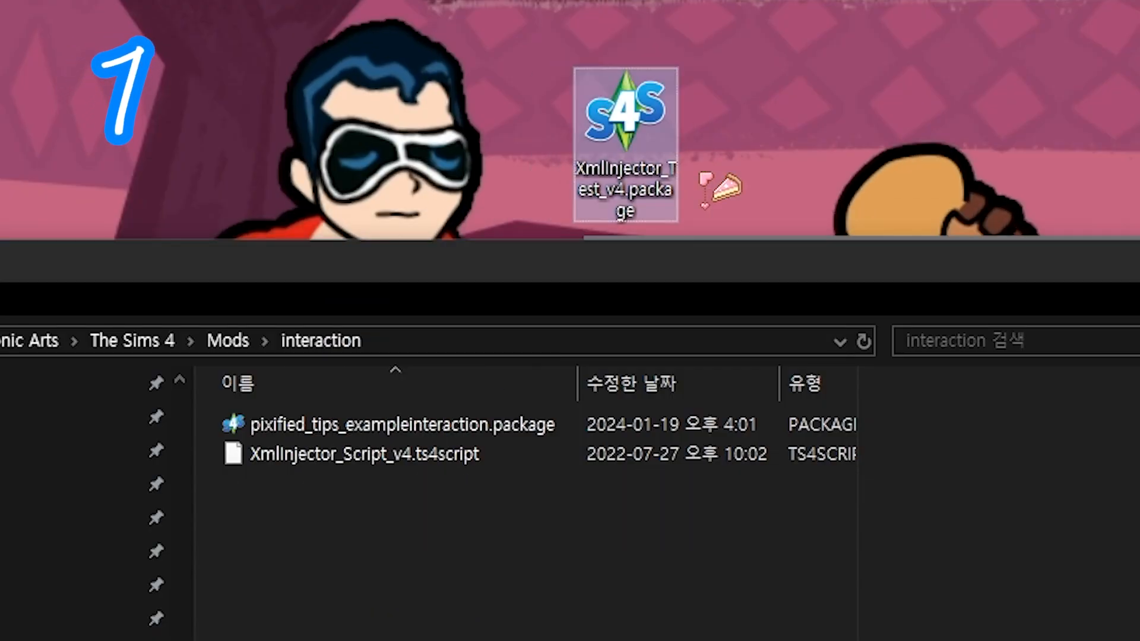
# Step: Open pixified_tips_exampleinteraction.package from the Mods interaction folder in Sims 4 Studio
pyautogui.doubleClick(623, 119)
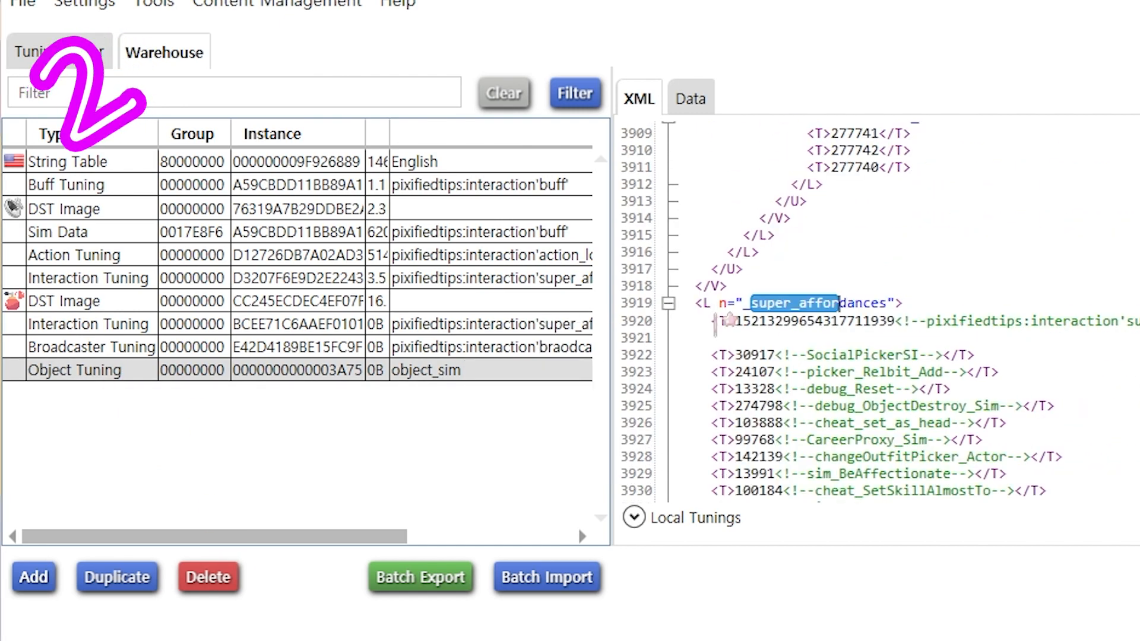
# Step: Delete the Object Tuning resource and add a Snippet Tuning resource in its place
pyautogui.click(873, 320)
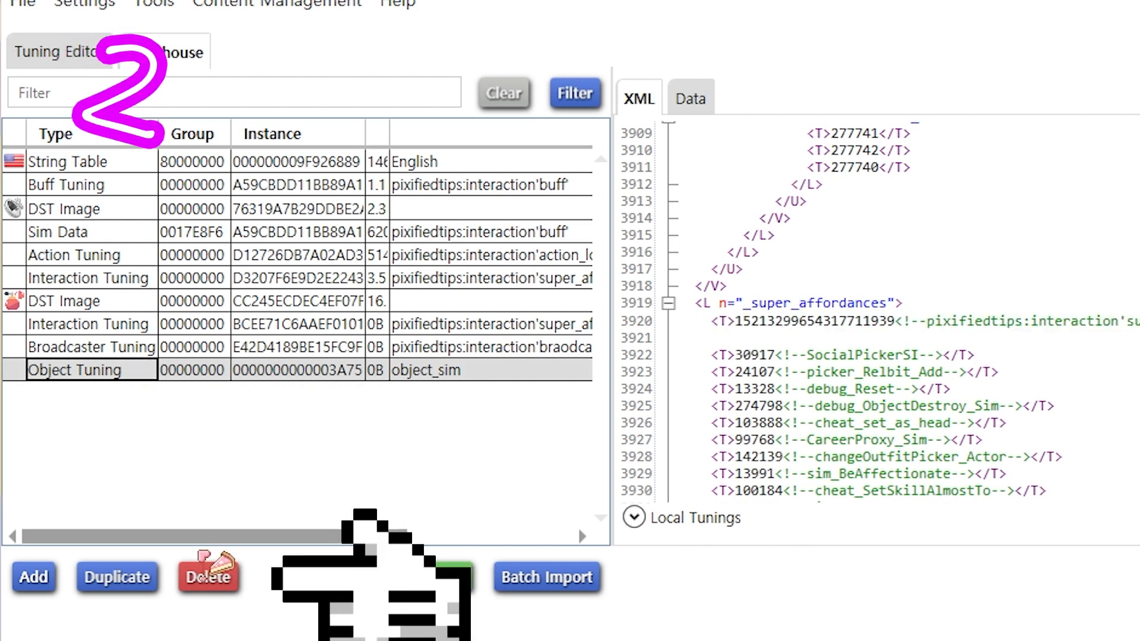
pyautogui.click(207, 577)
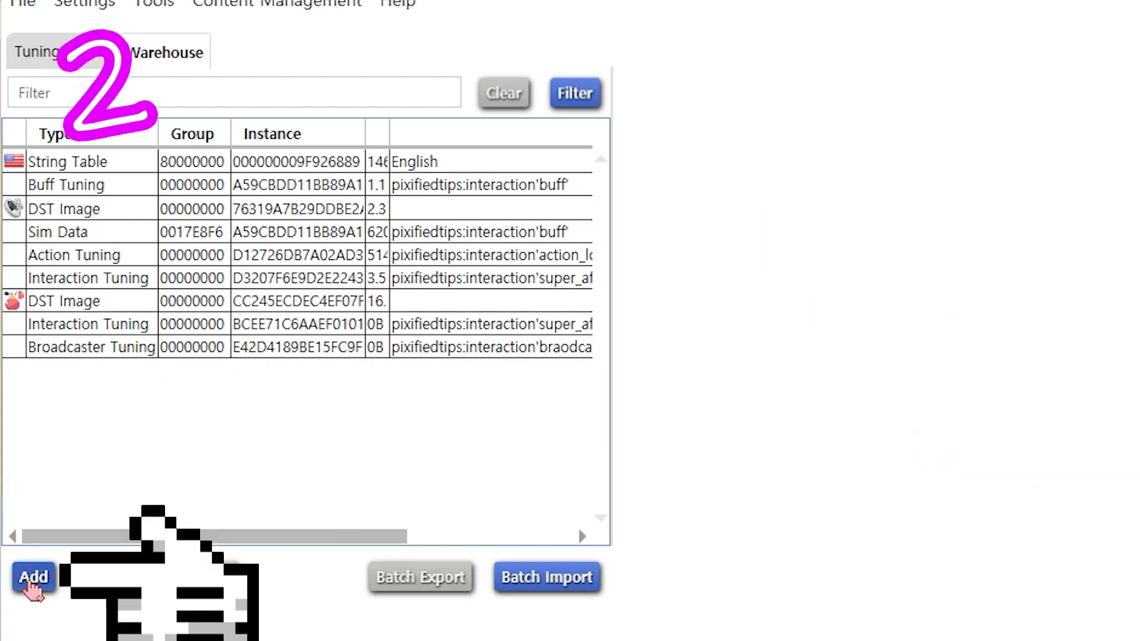
pyautogui.click(33, 577)
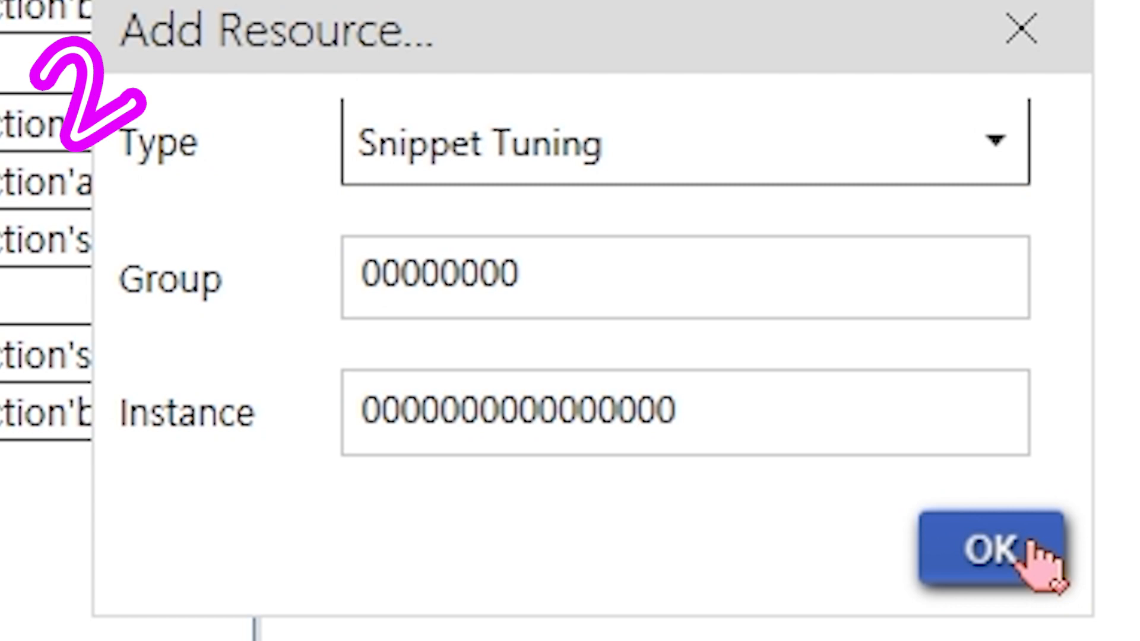
pyautogui.click(993, 548)
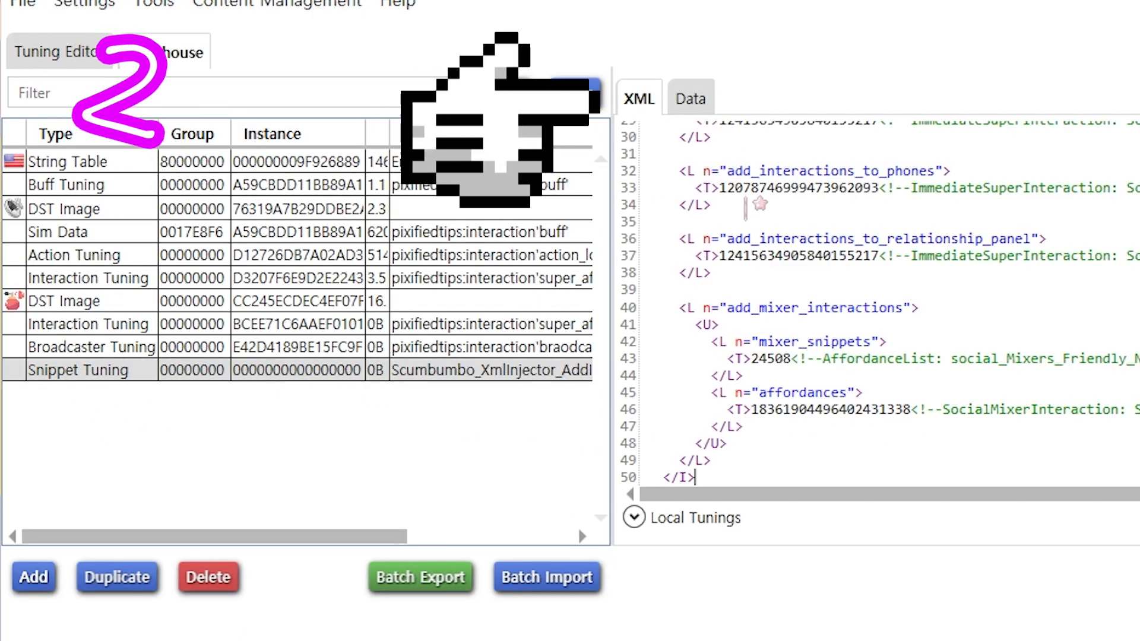
# Step: Name the snippet pixified_XmlInjector_AactionTest in its Data fields and return to the XML
pyautogui.click(690, 98)
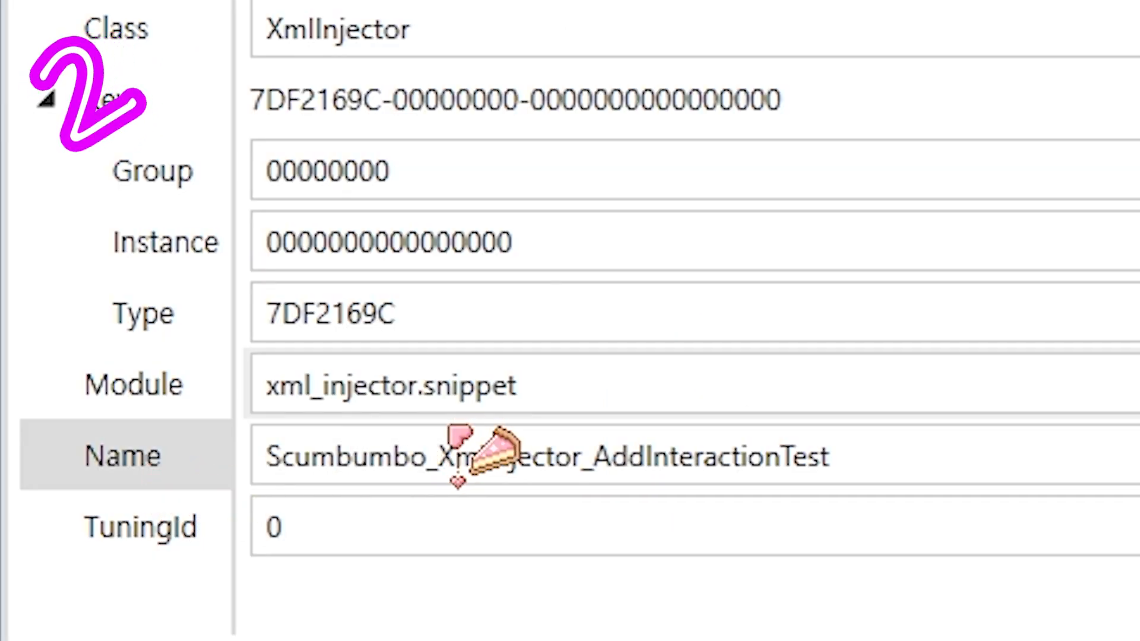
pyautogui.write('pixified_XmlInjector_AactionTest')
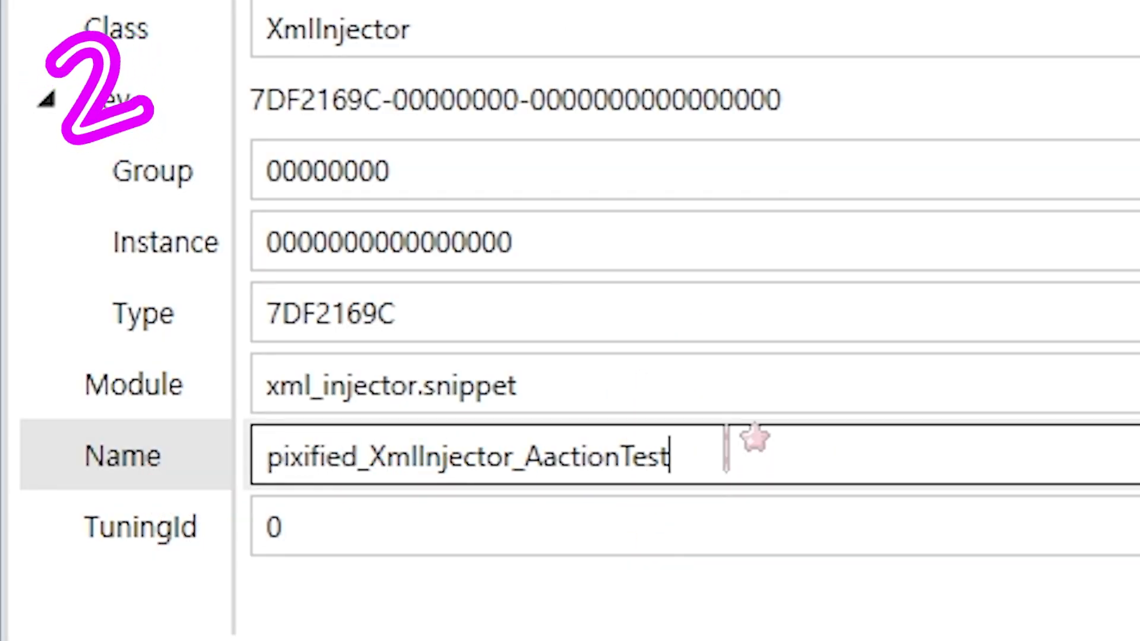
pyautogui.click(50, 66)
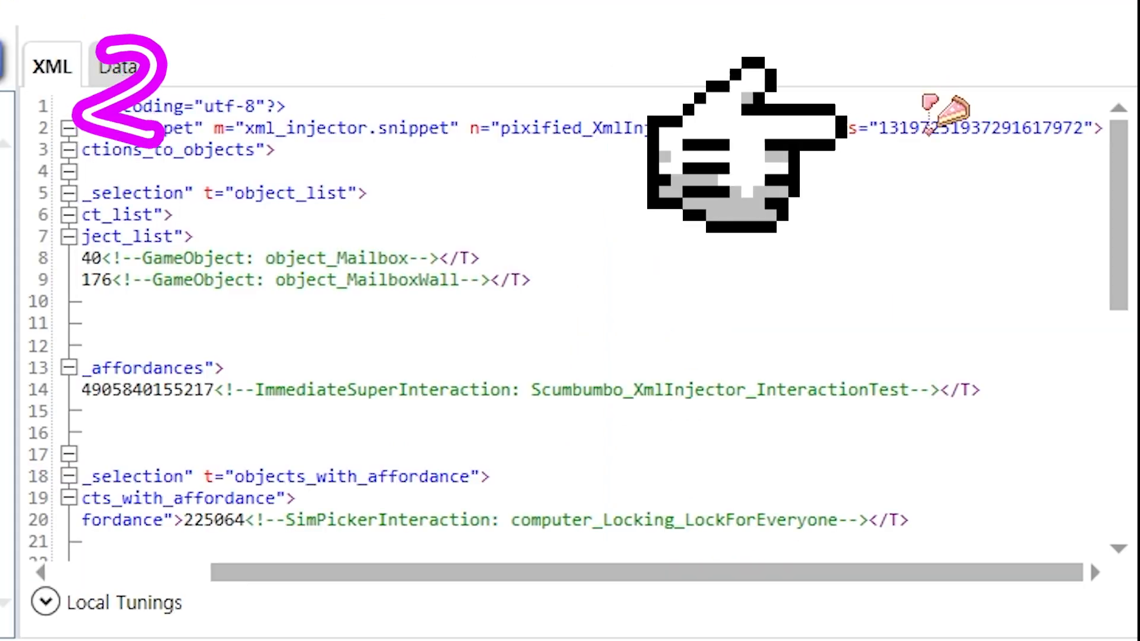
pyautogui.doubleClick(974, 128)
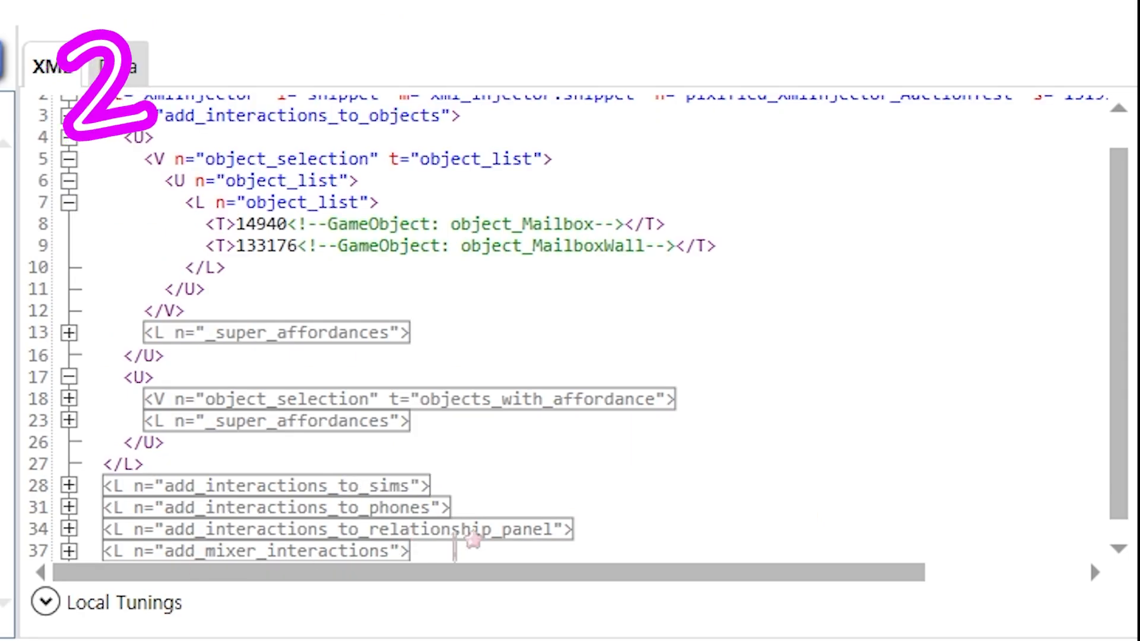
pyautogui.scroll(3)
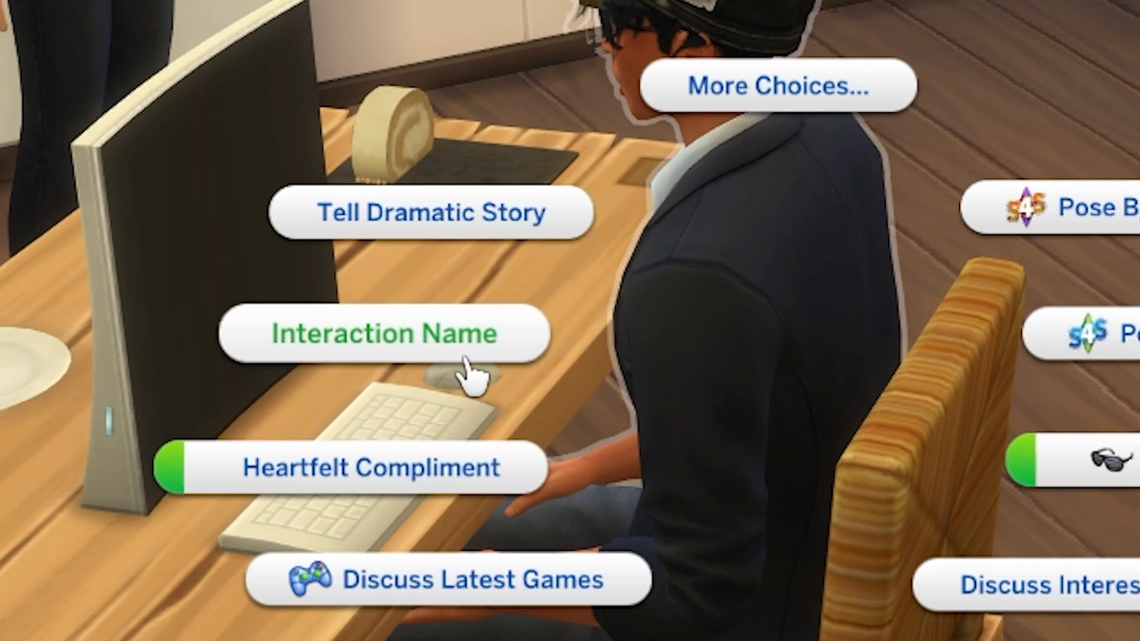
# Step: Run the custom Interaction Name interaction on the computer so the sim gains its test buff
pyautogui.click(384, 335)
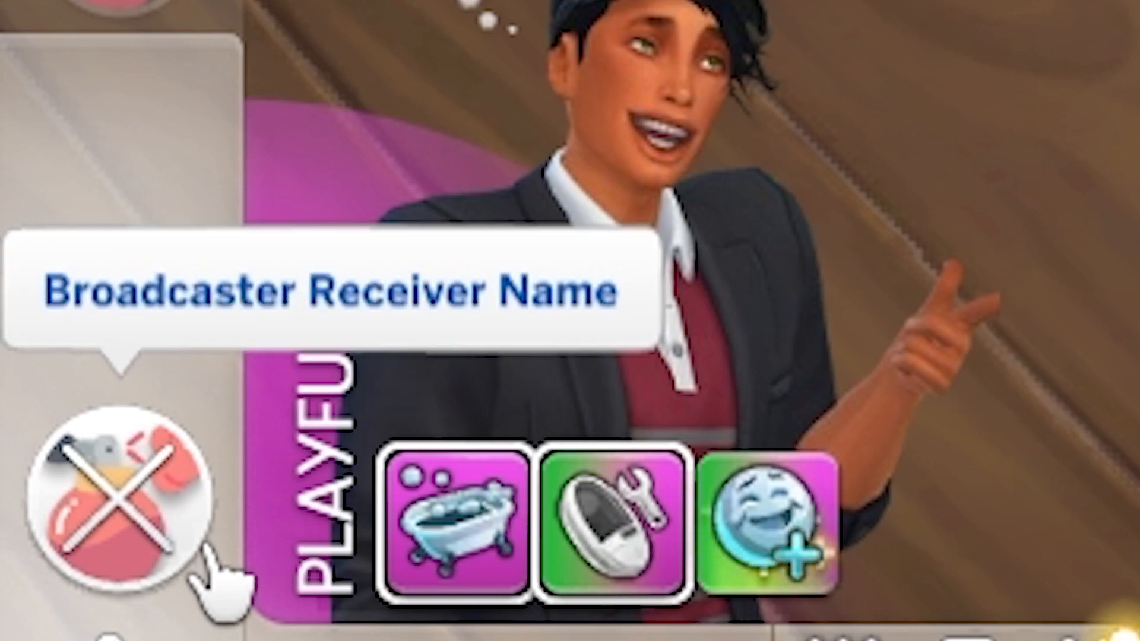
pyautogui.moveTo(606, 524)
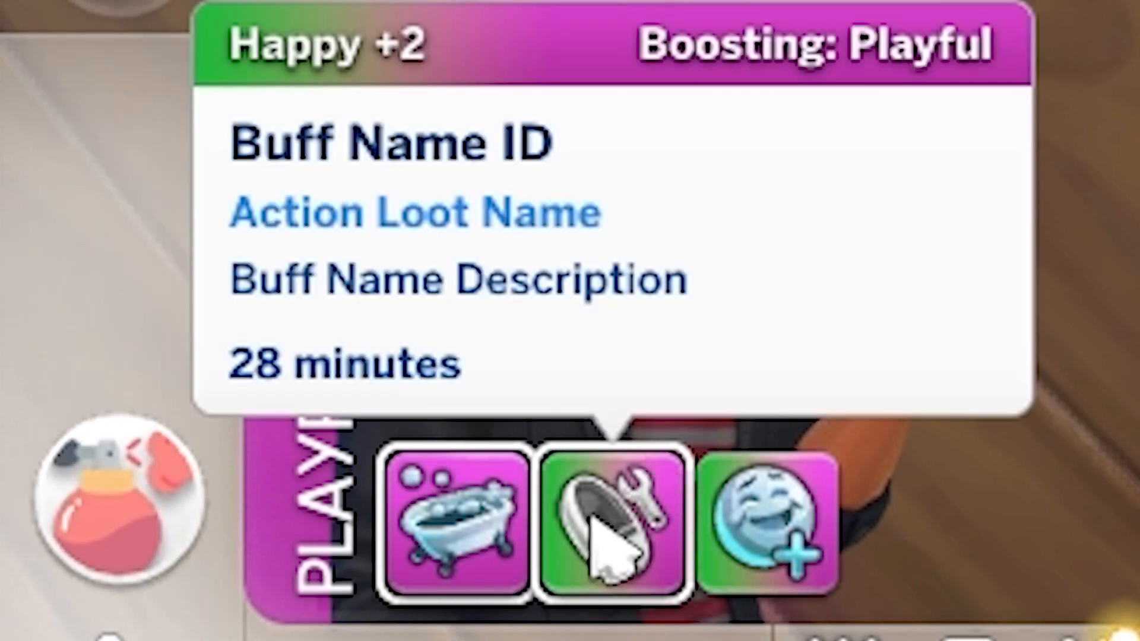